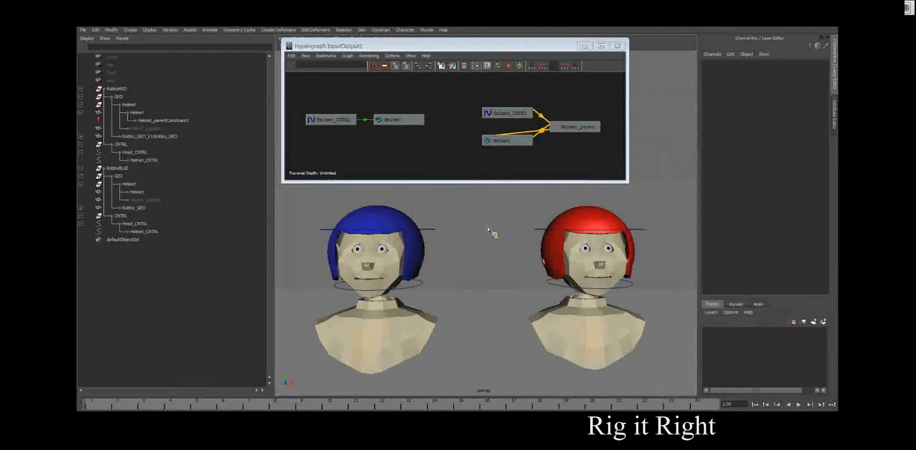
mouse_move(395, 288)
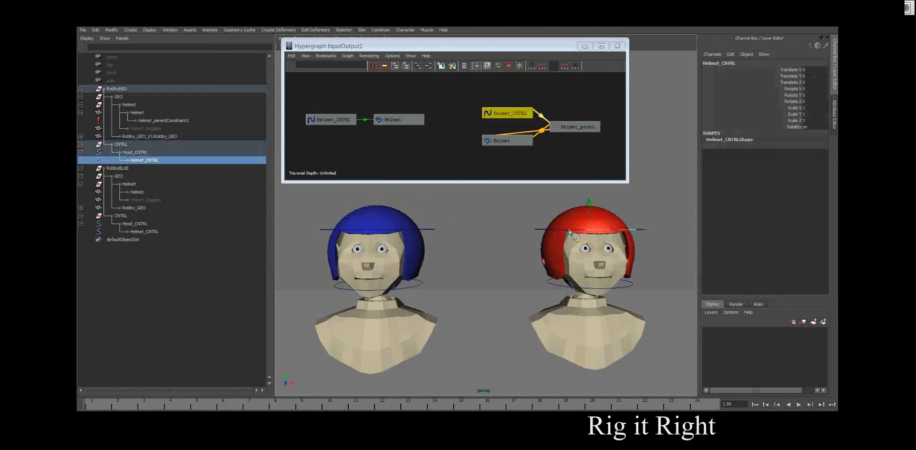
Step: Select the red Robby rig's Helmet_CNTRL to show its parentConstraint links in the Hypergraph
left_click_drag(570, 233, 571, 218)
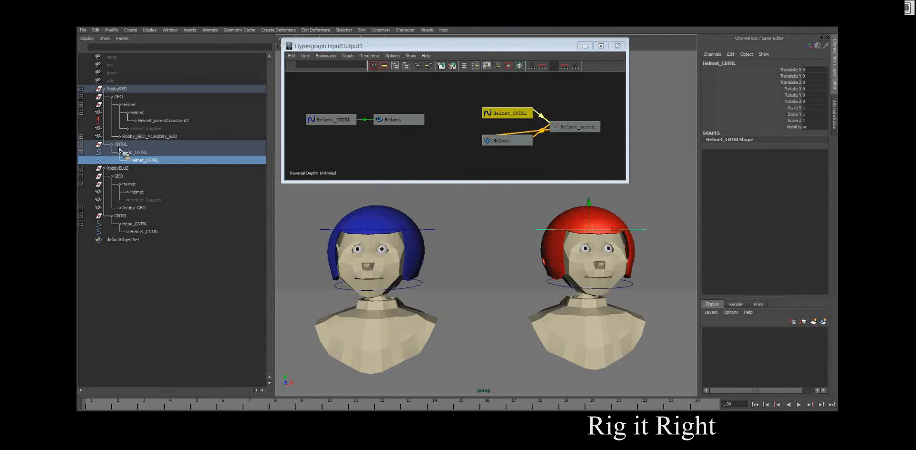
Step: Translate the red Helmet_CNTRL so the helmet follows, undo it, then select RobbyBLUE's Helmet_CNTRL
left_click(120, 216)
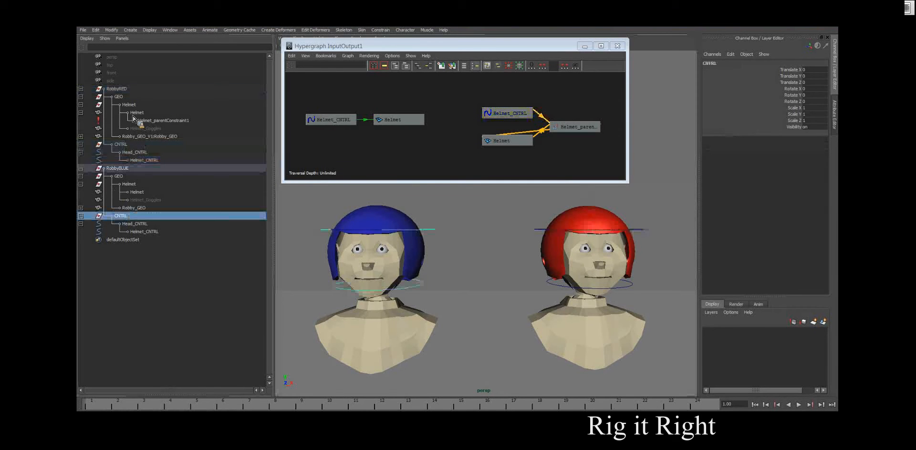
left_click(137, 112)
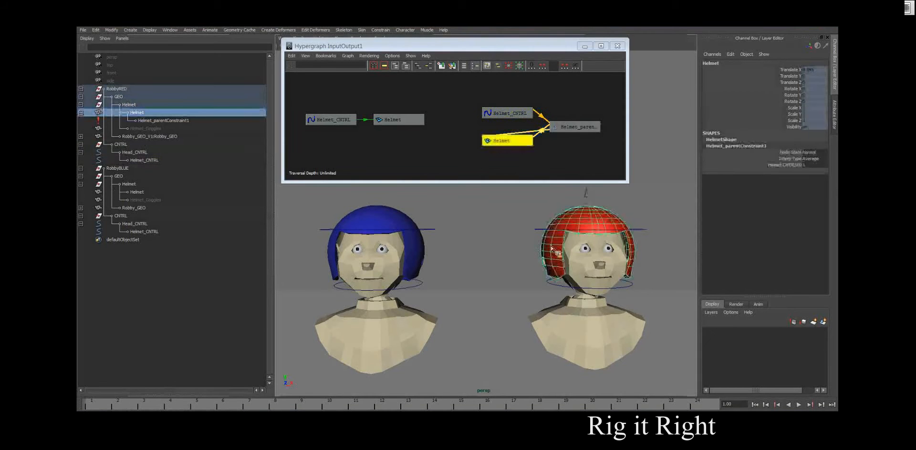
left_click(574, 134)
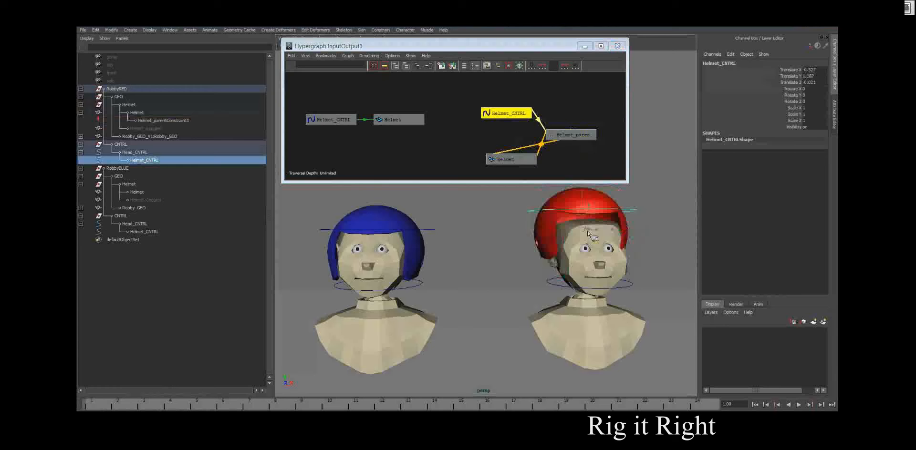
left_click(138, 192)
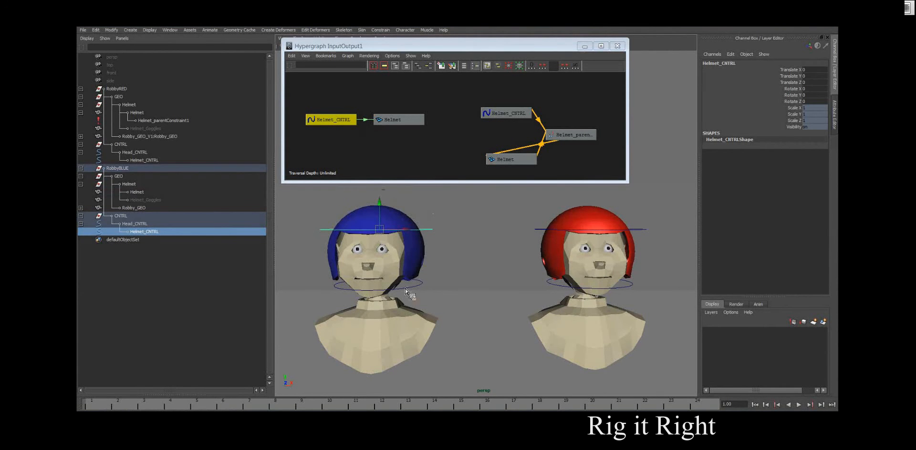
left_click(133, 224)
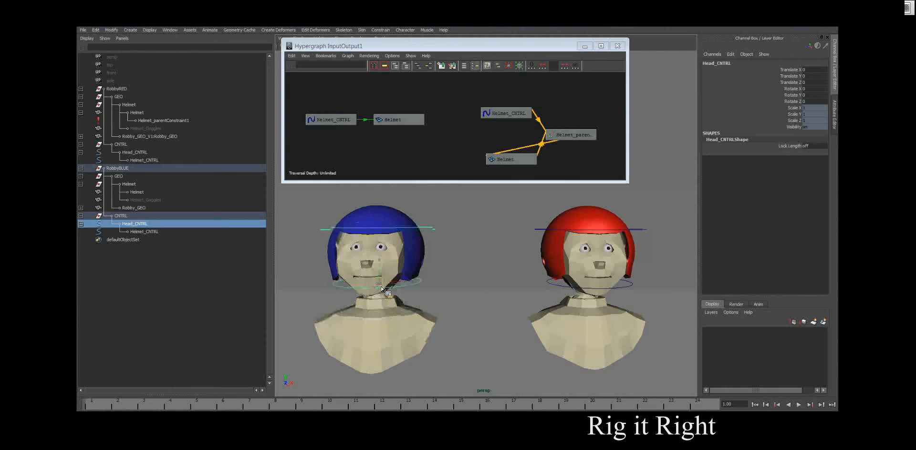
left_click_drag(380, 289, 418, 309)
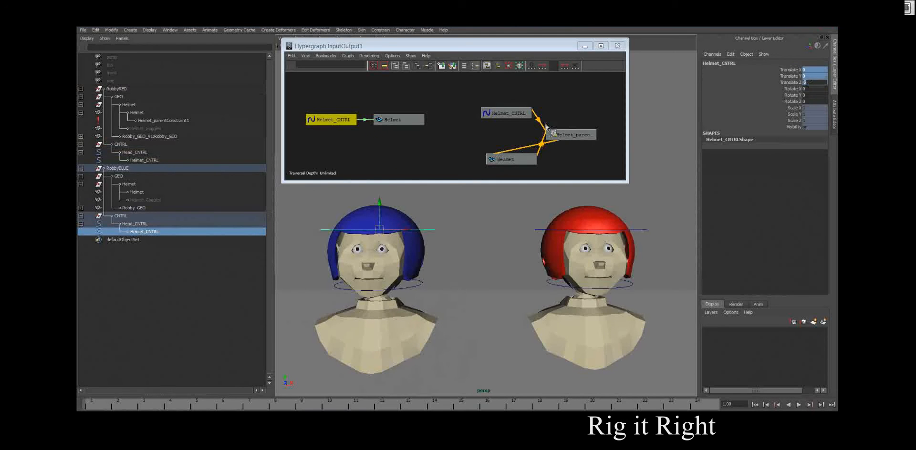
Step: Translate the blue Head_CNTRL along X so its directly connected helmet stays behind
left_click(398, 119)
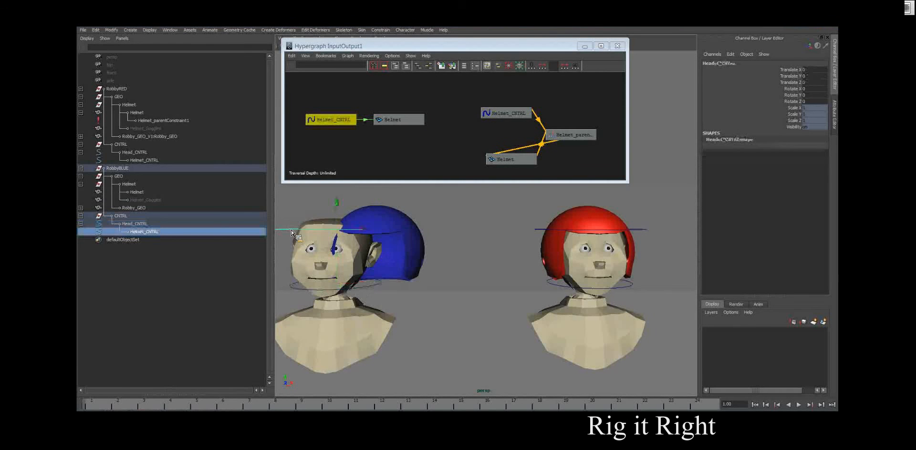
Step: Undo the blue head move, translate the red Head_CNTRL and undo, then reselect the blue Head_CNTRL
left_click(134, 223)
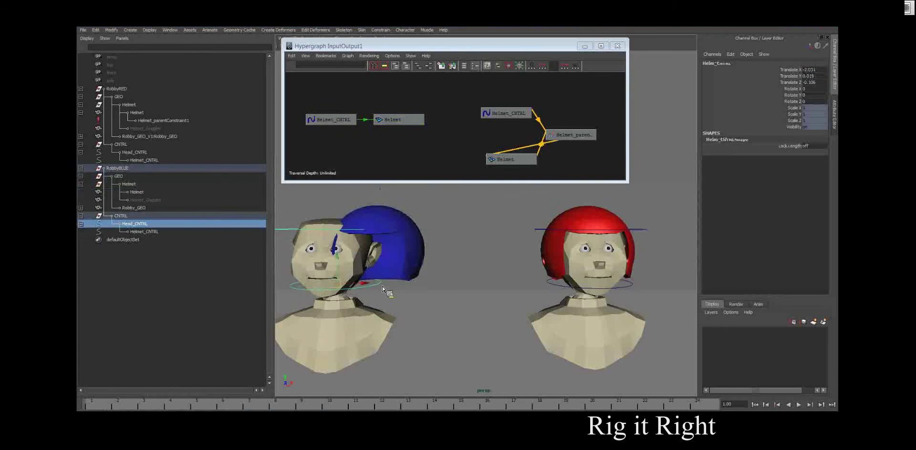
left_click(134, 223)
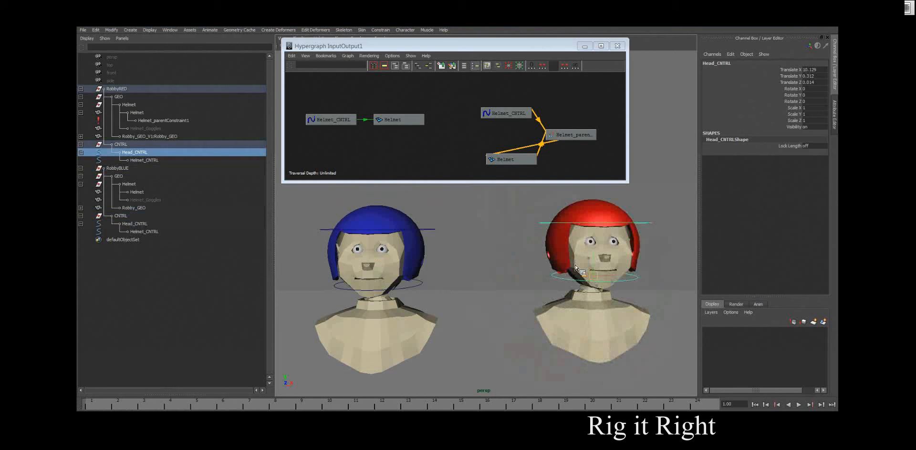
left_click(145, 231)
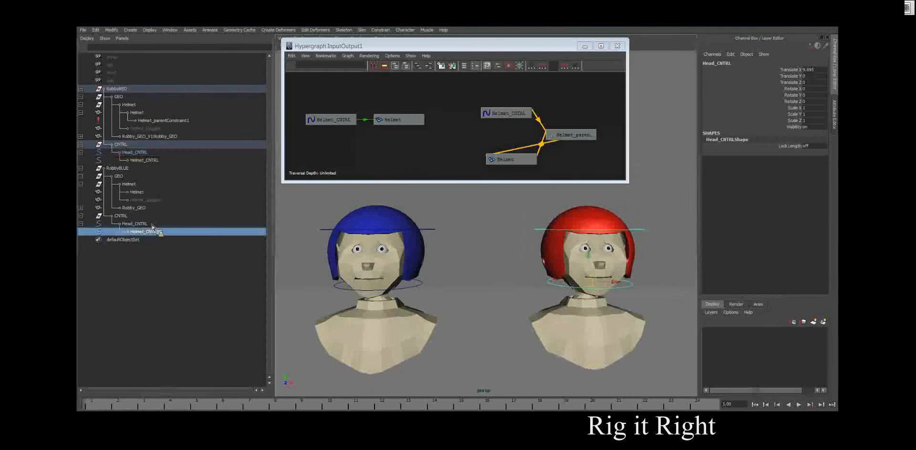
left_click(136, 224)
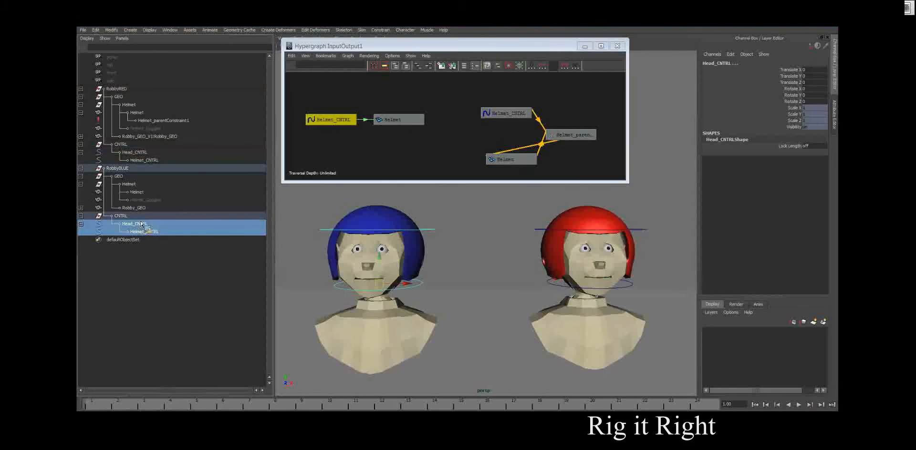